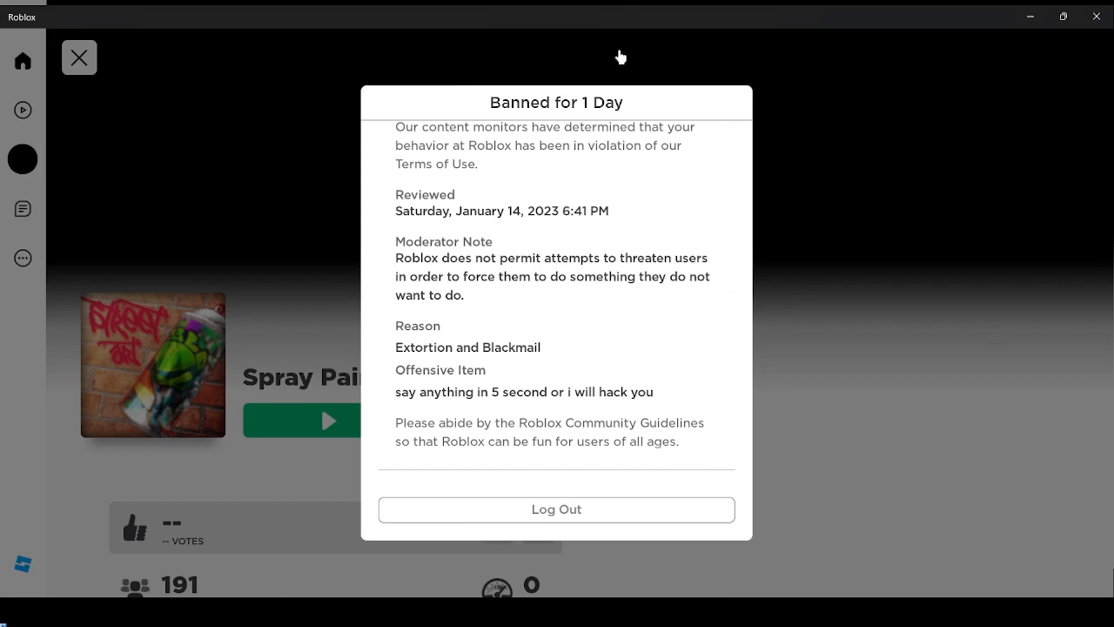
pyautogui.moveTo(595, 289)
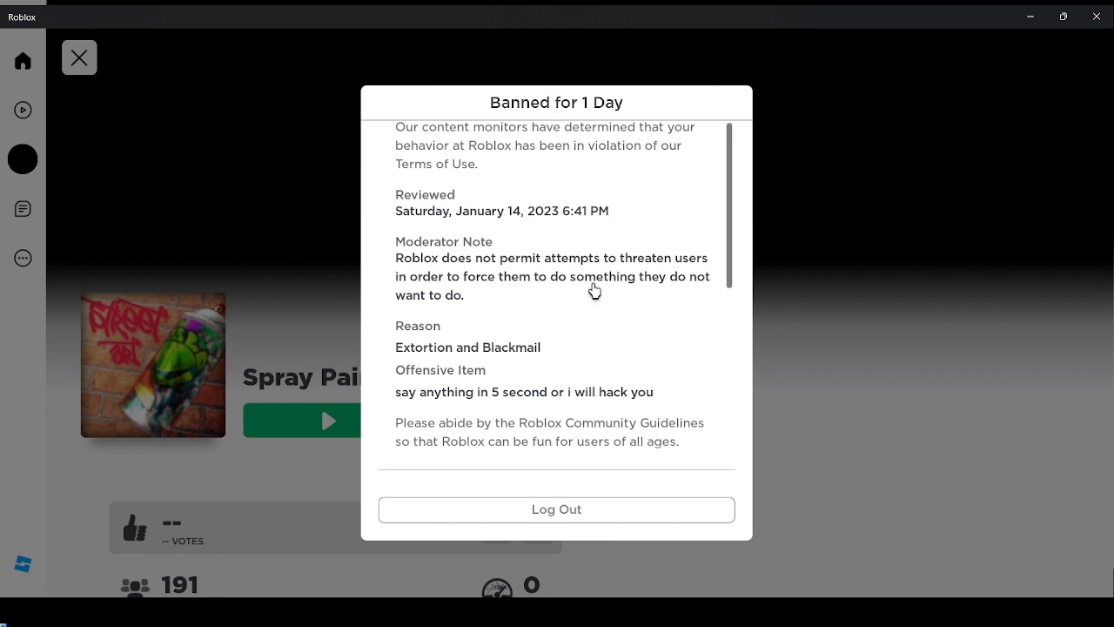
pyautogui.moveTo(533, 590)
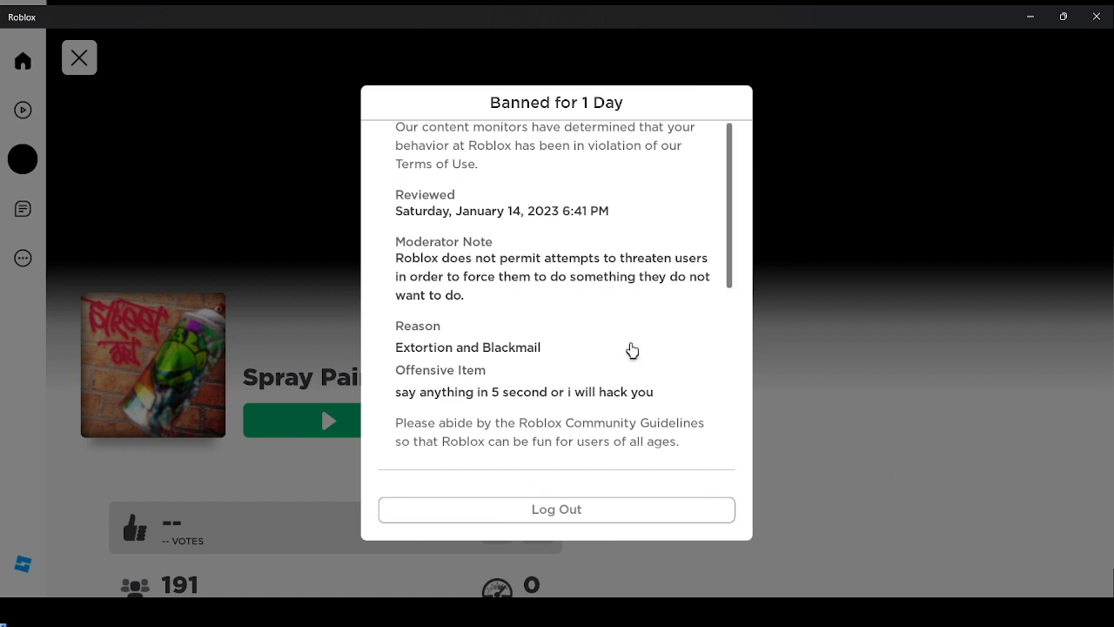
pyautogui.moveTo(624, 308)
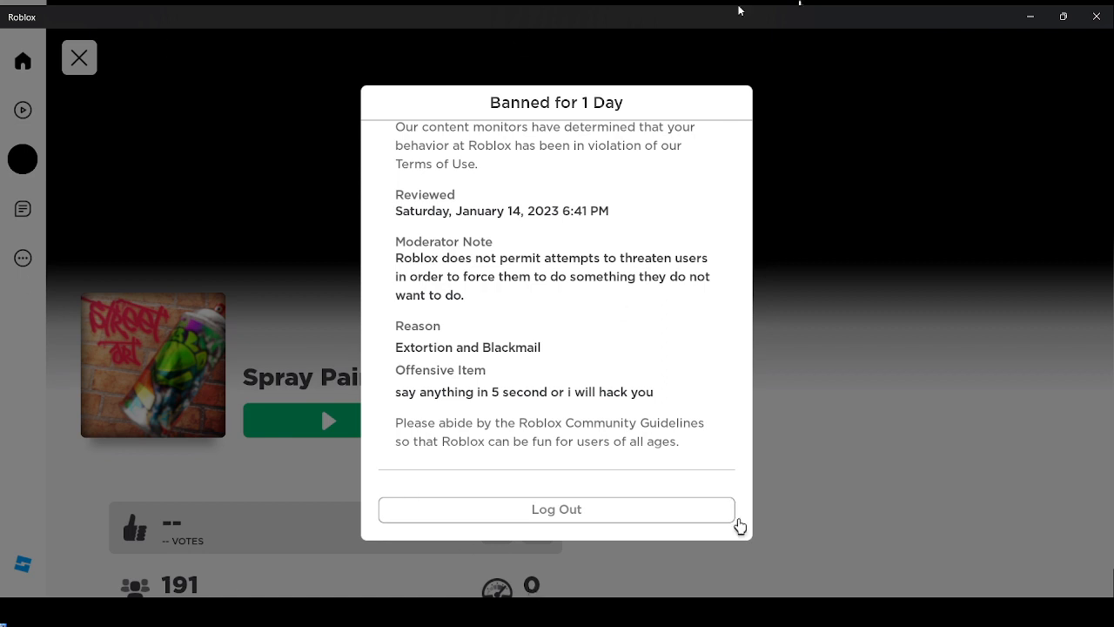
pyautogui.moveTo(464, 61)
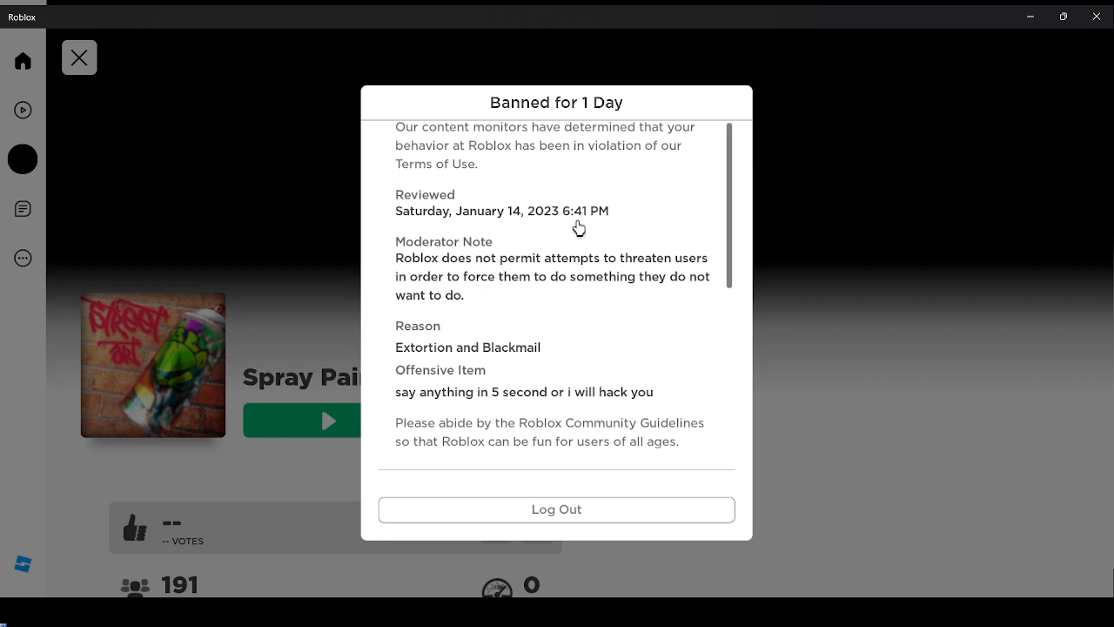
pyautogui.scroll(-3)
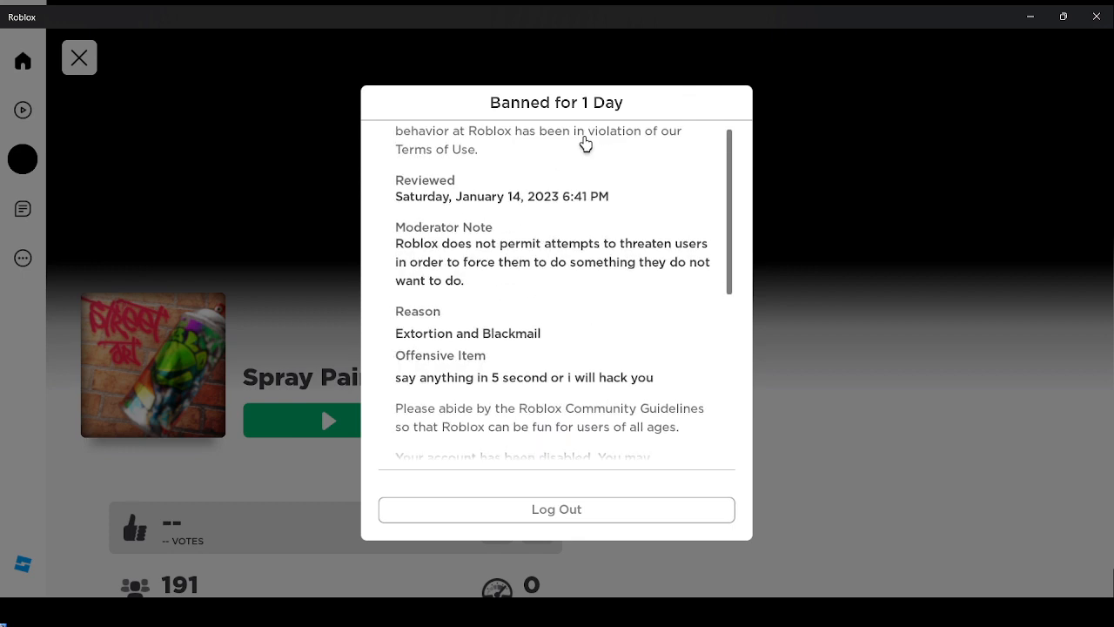
pyautogui.moveTo(585, 150)
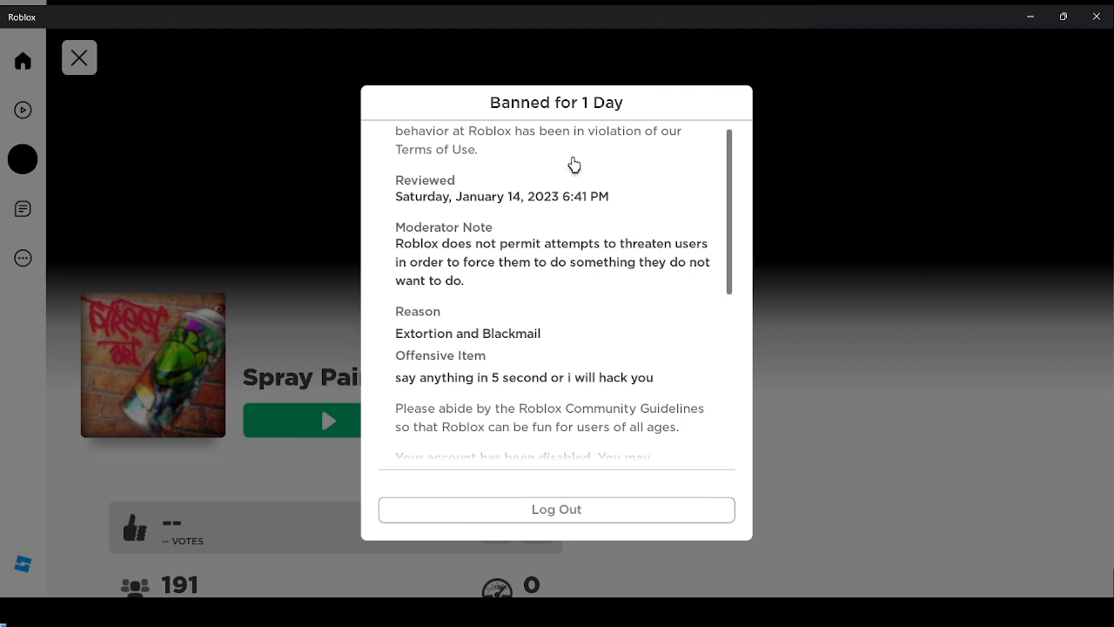
pyautogui.moveTo(627, 352)
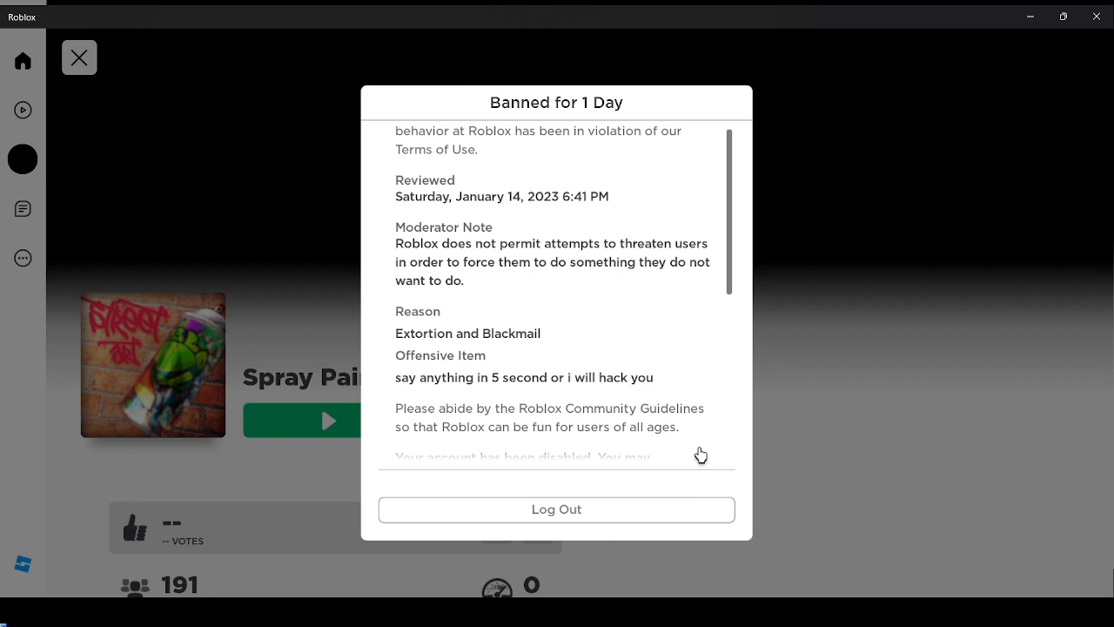
pyautogui.moveTo(703, 453)
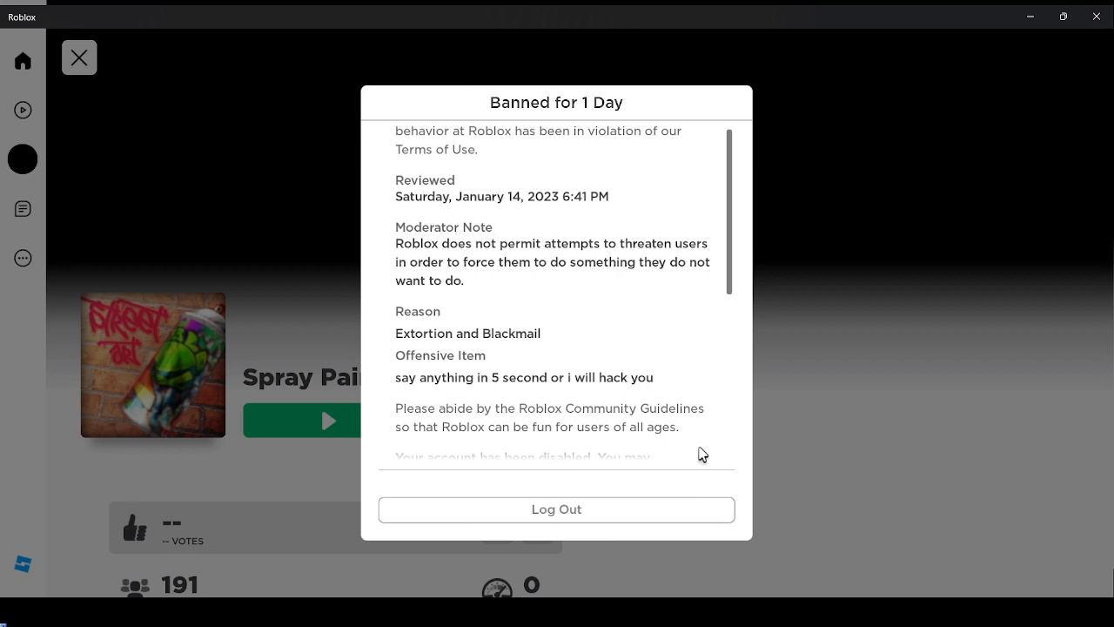